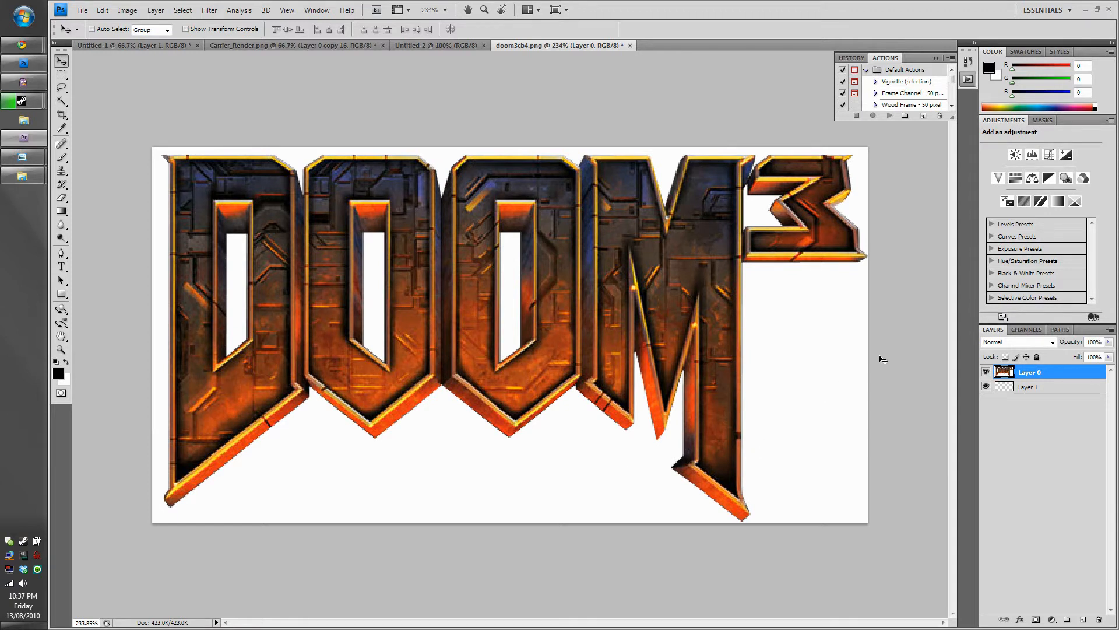
Close the History and Actions panels and pick the Rectangular Marquee tool
left_click(937, 57)
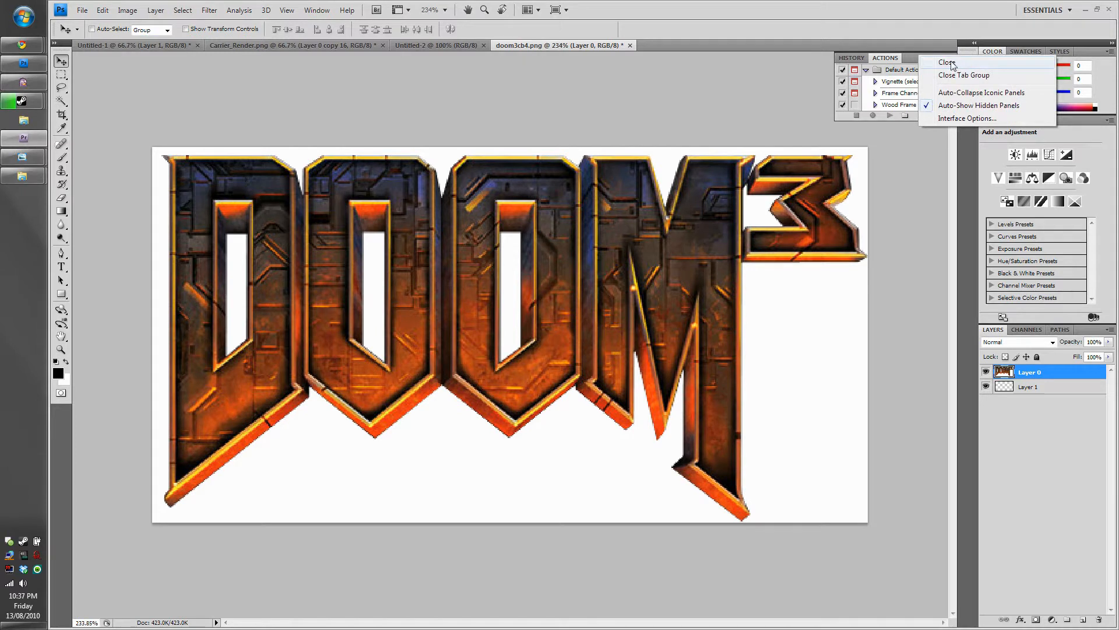
left_click(947, 63)
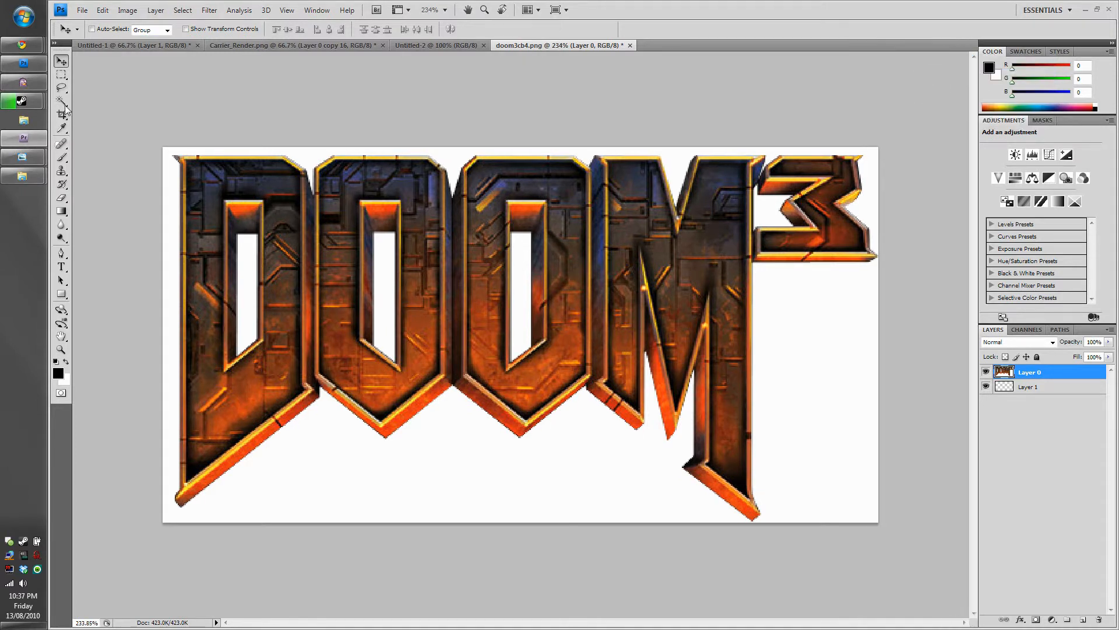
left_click(62, 63)
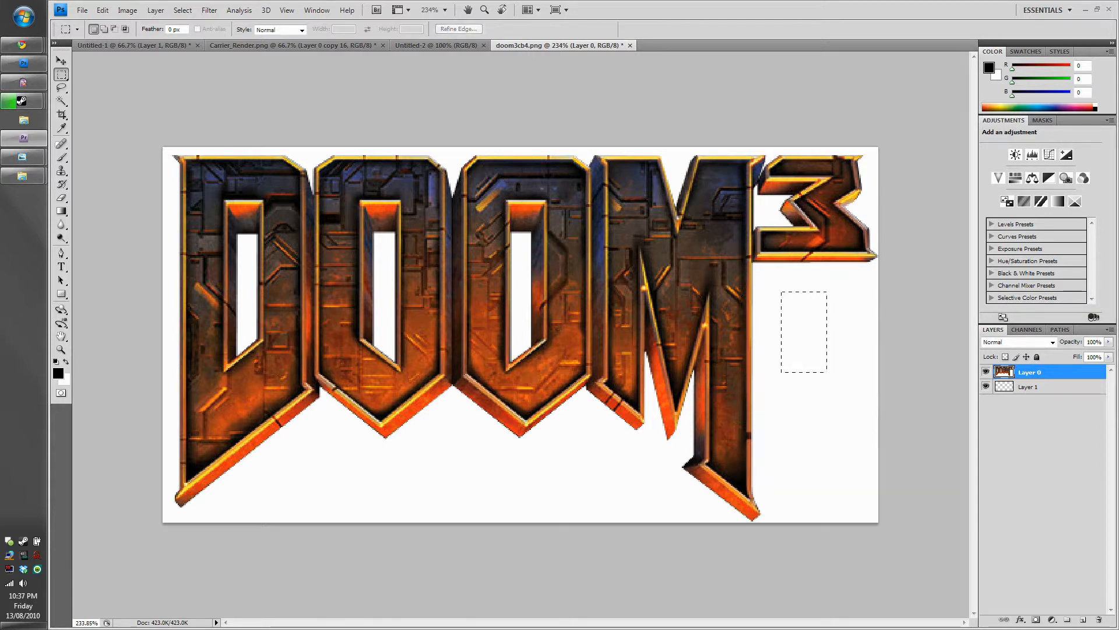
Select the white background with the Magic Wand, then drop the selection
left_click(60, 101)
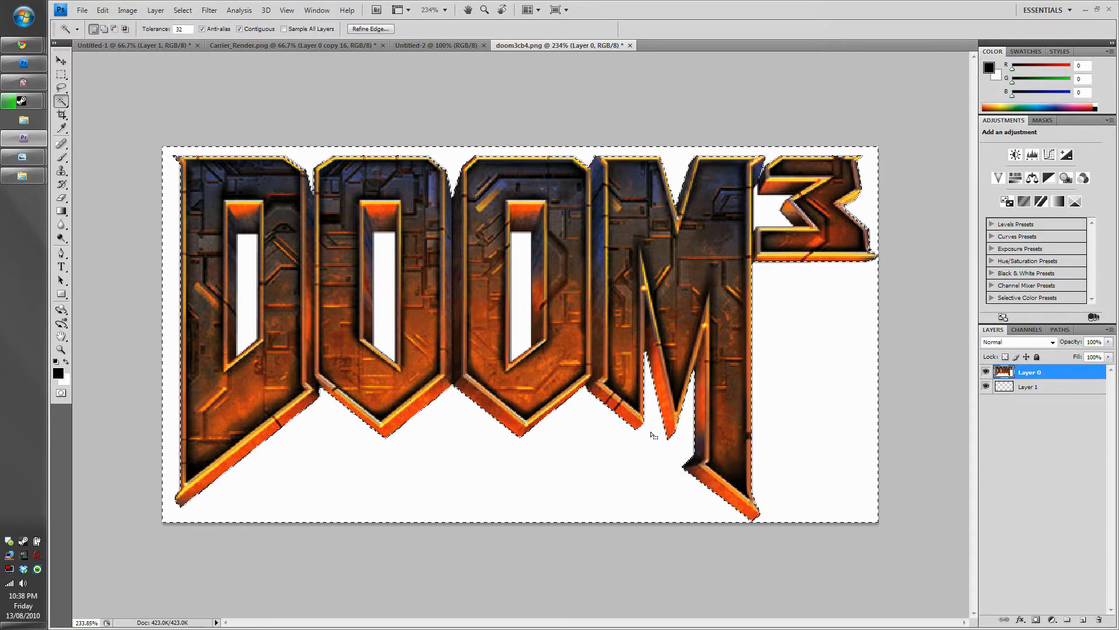
left_click(337, 291)
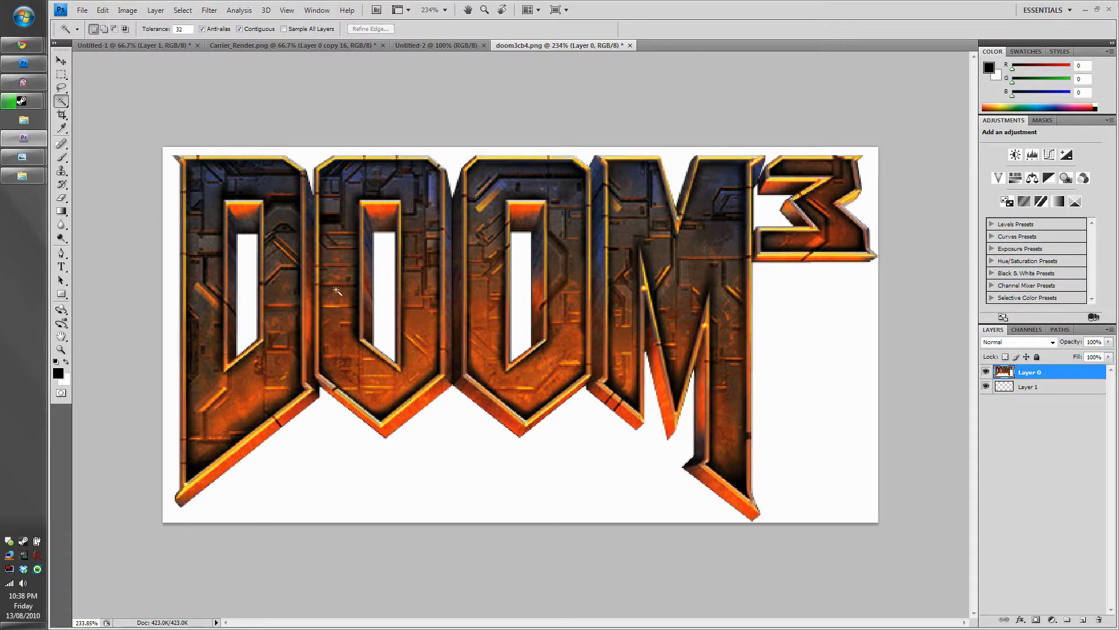
mouse_move(449, 469)
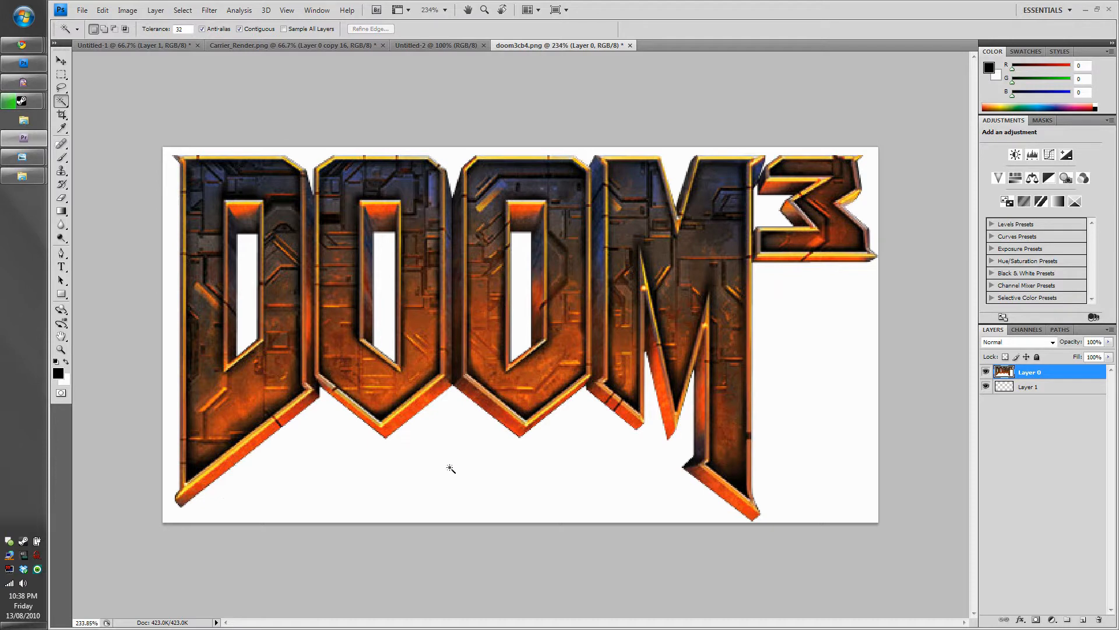
mouse_move(523, 445)
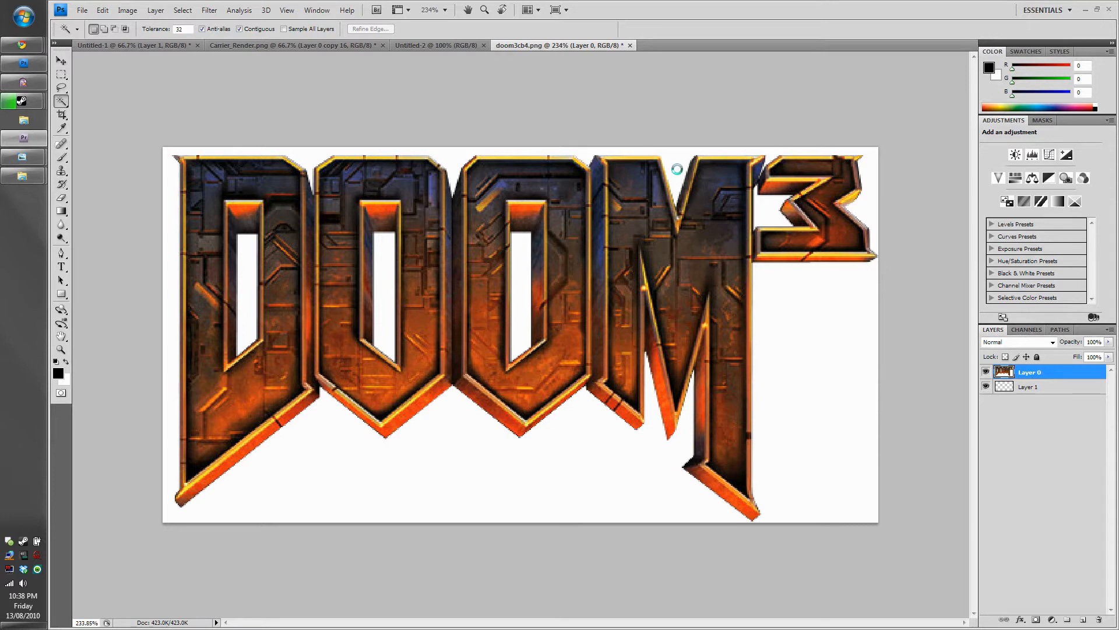
mouse_move(1026, 336)
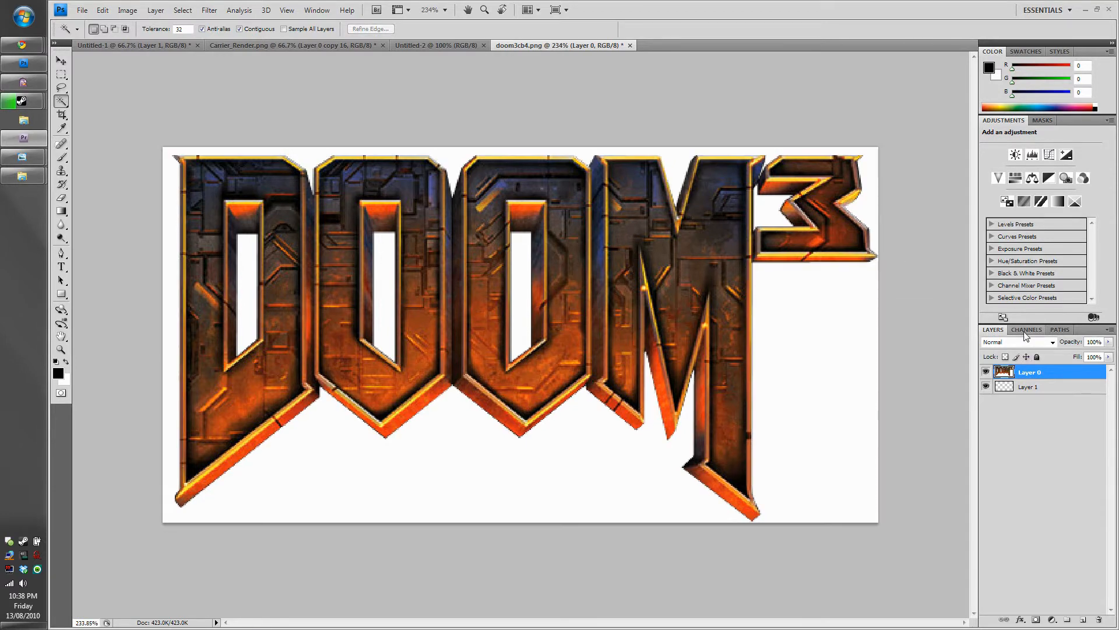
Check the Channels panel, return to Layers, and hide Layer 1
left_click(1027, 329)
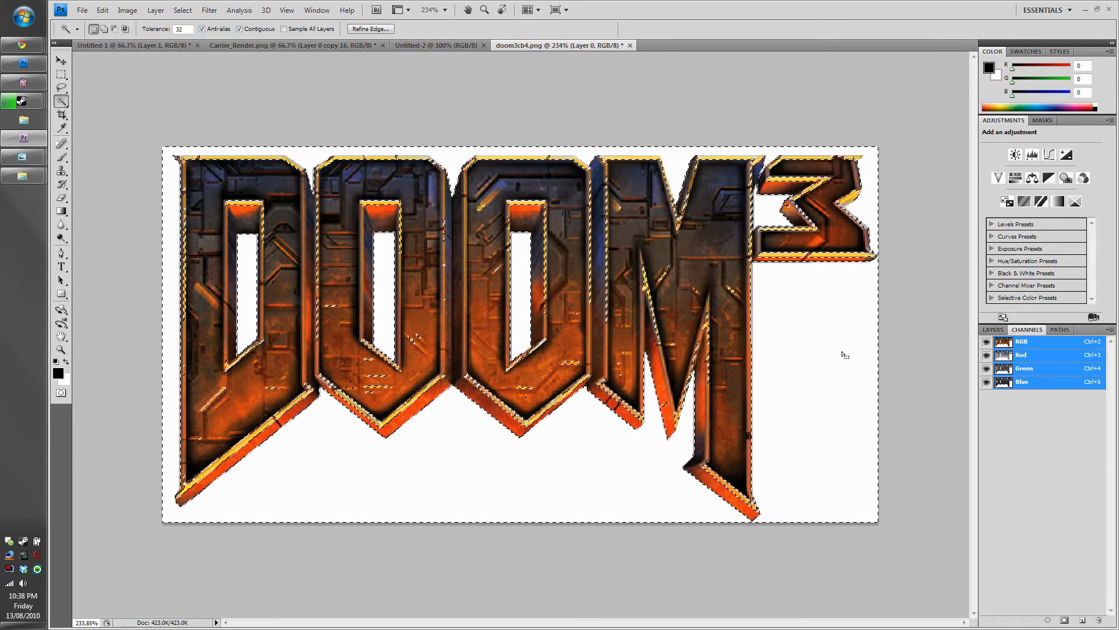
left_click(992, 328)
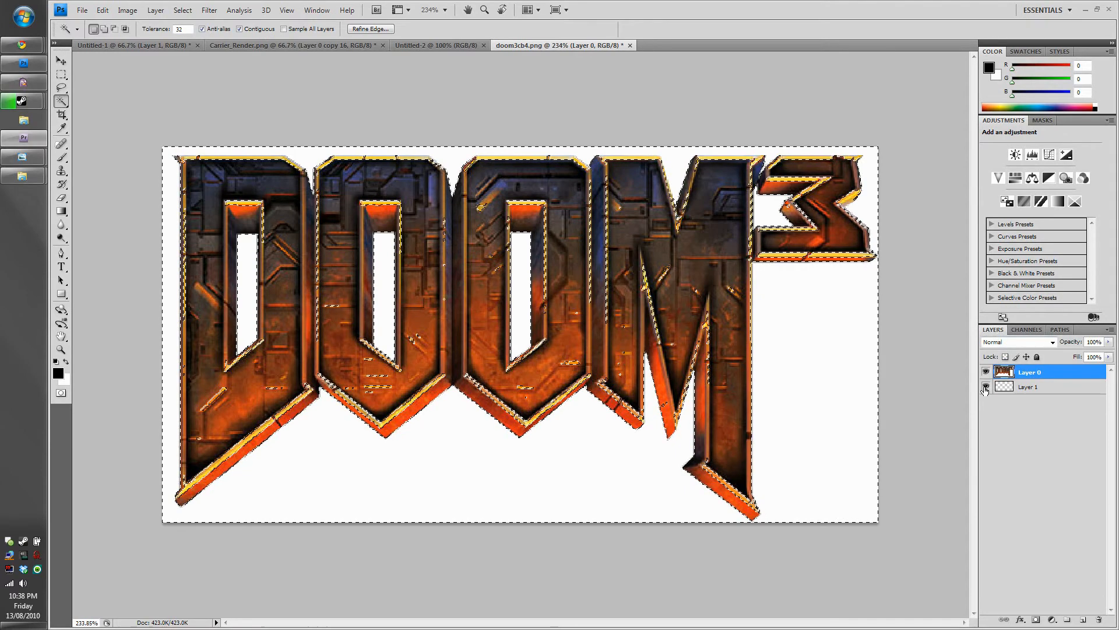
left_click(986, 386)
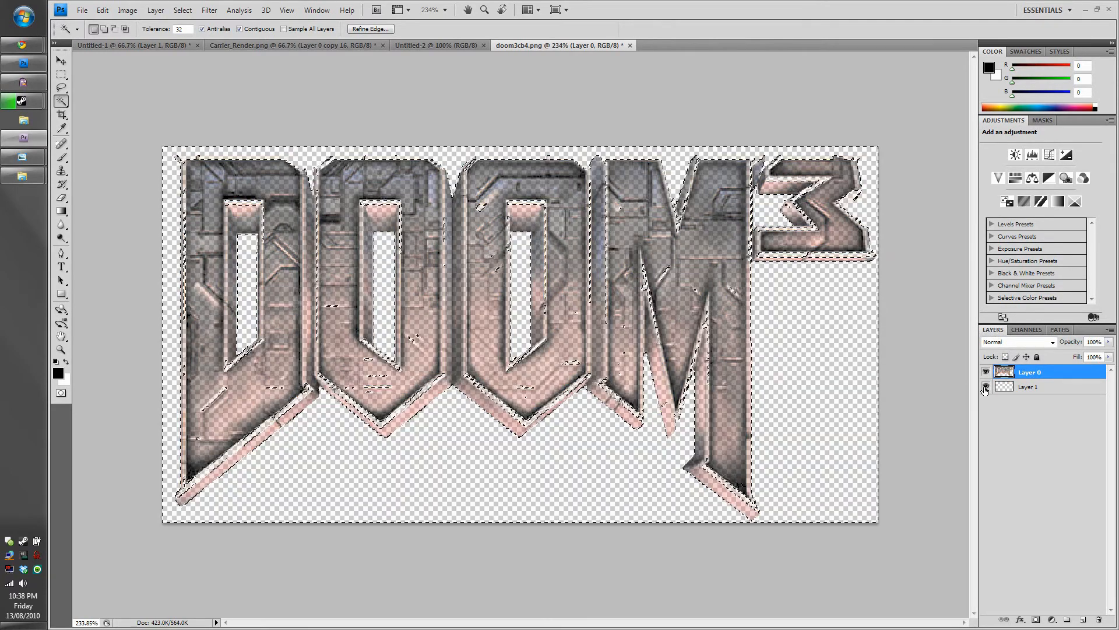
Duplicate Layer 0 several times and merge the copies into one solid layer
left_click(985, 386)
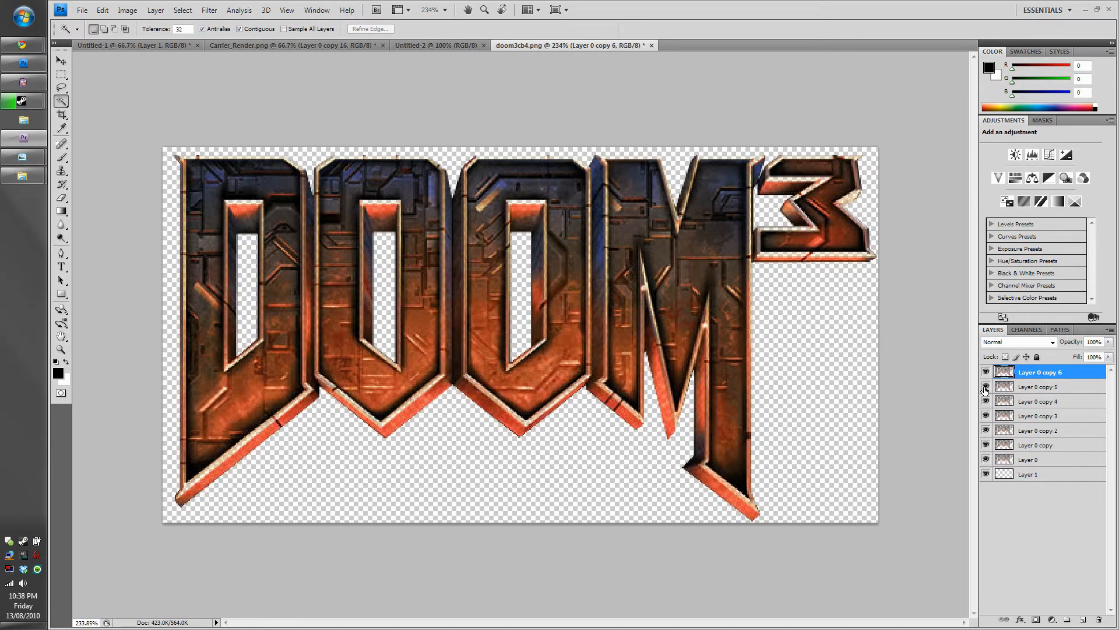
left_click(1030, 459)
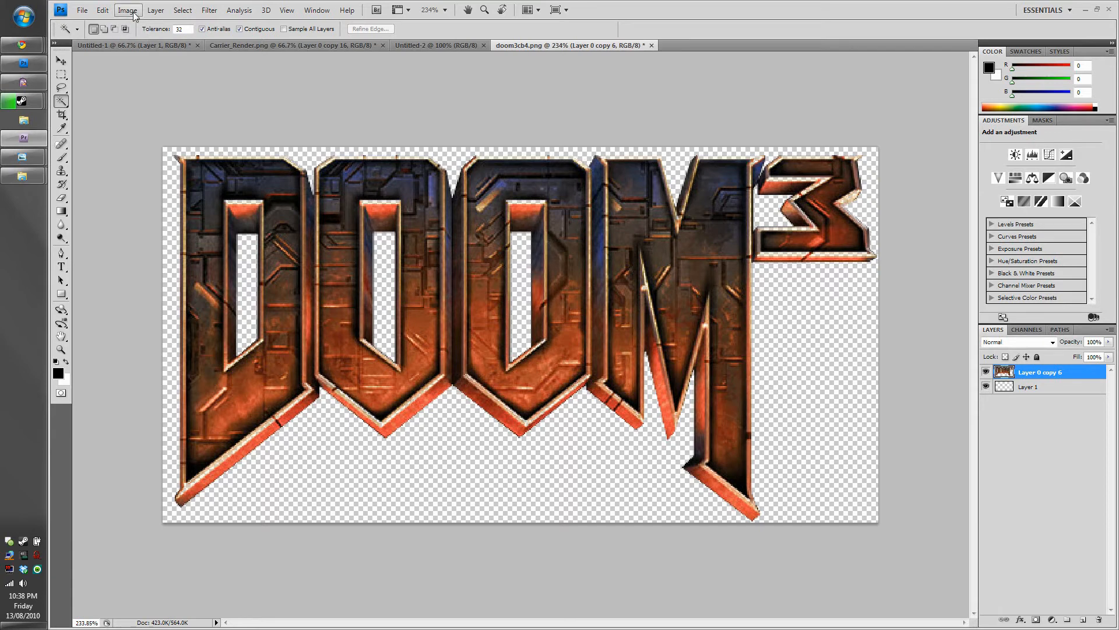
Defringe the merged logo layer's edges via Layer > Matting, then pick the Move tool
left_click(155, 10)
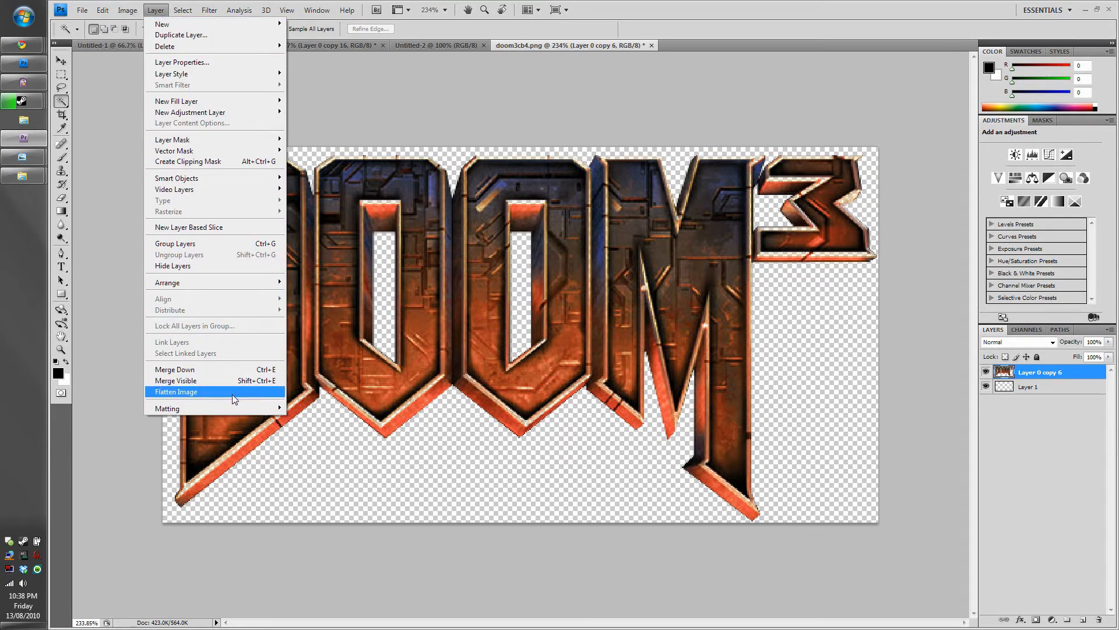
mouse_move(167, 408)
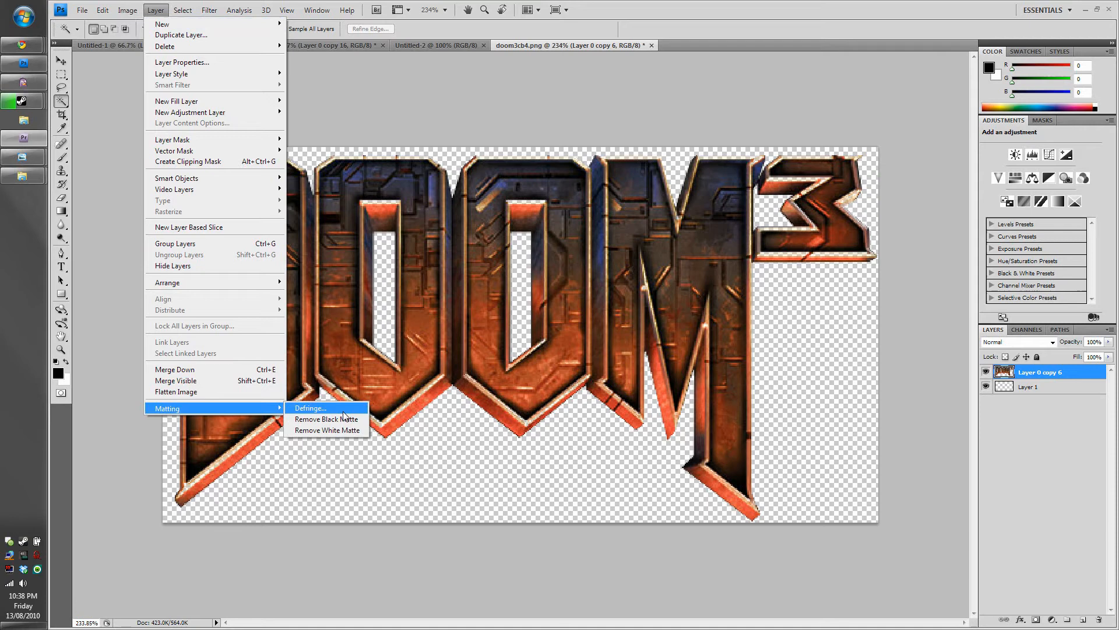
left_click(325, 419)
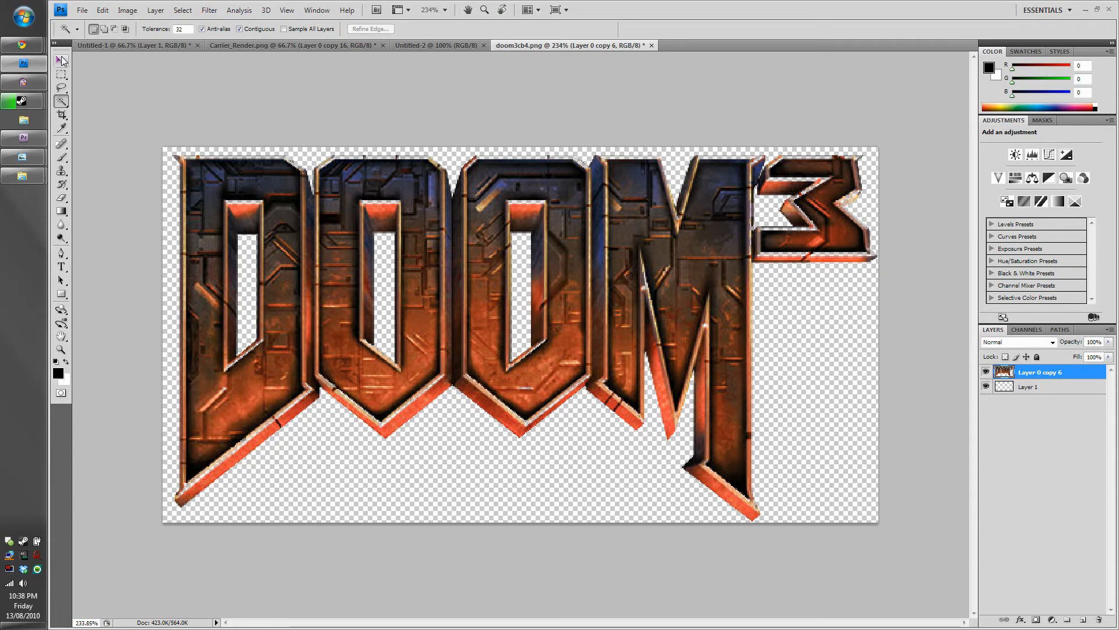
left_click(61, 60)
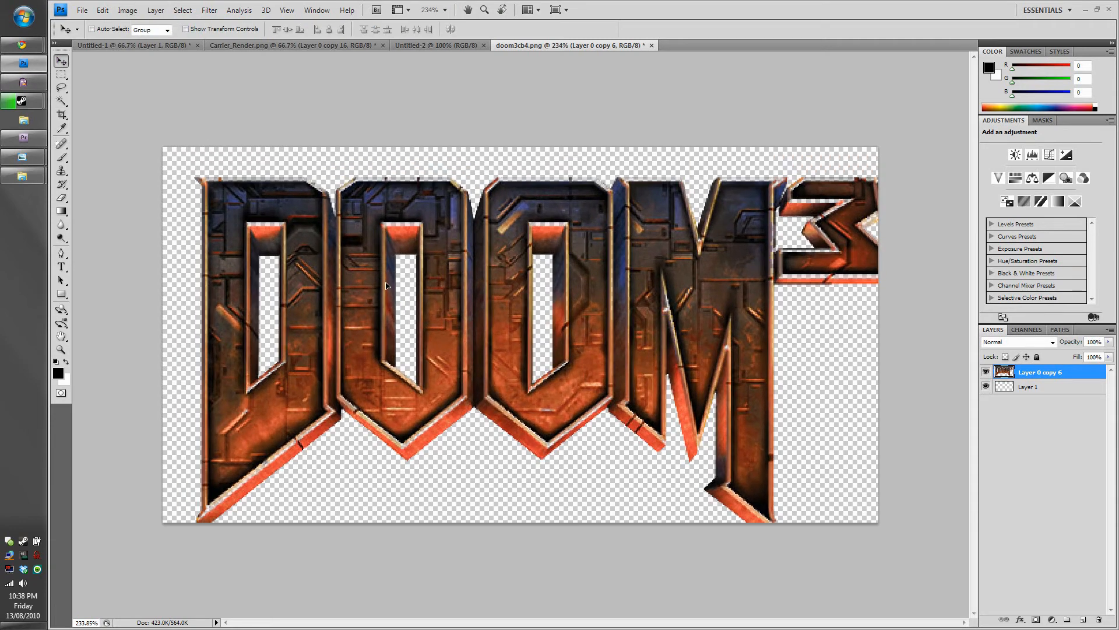